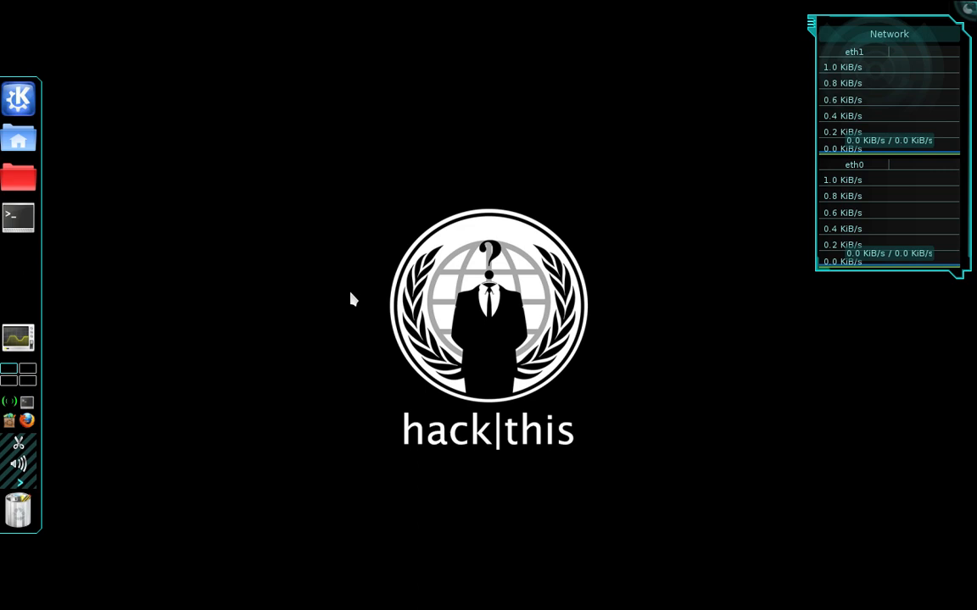
{"action": "mouse_move", "coordinate": [332, 294]}
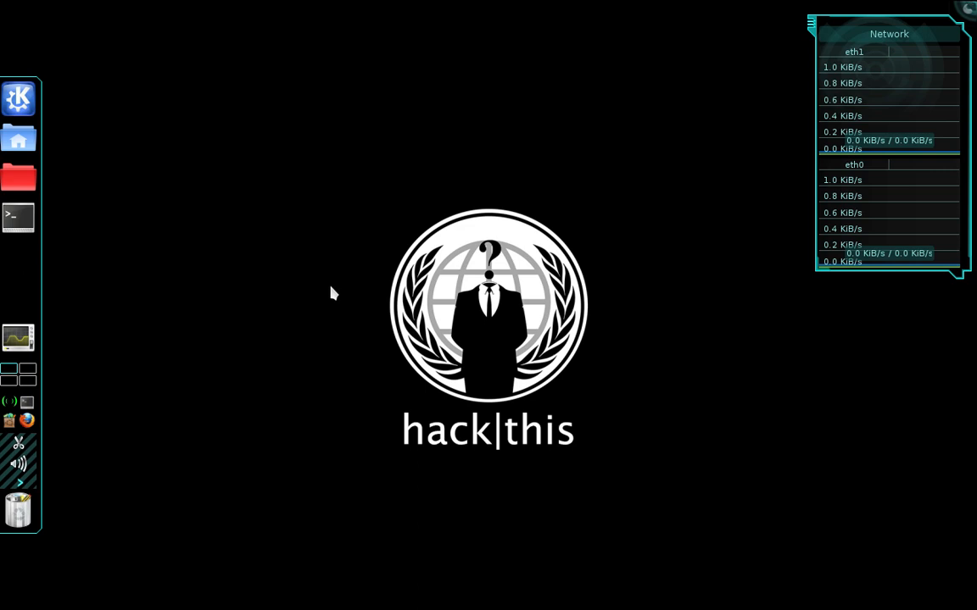
{"action": "mouse_move", "coordinate": [150, 192]}
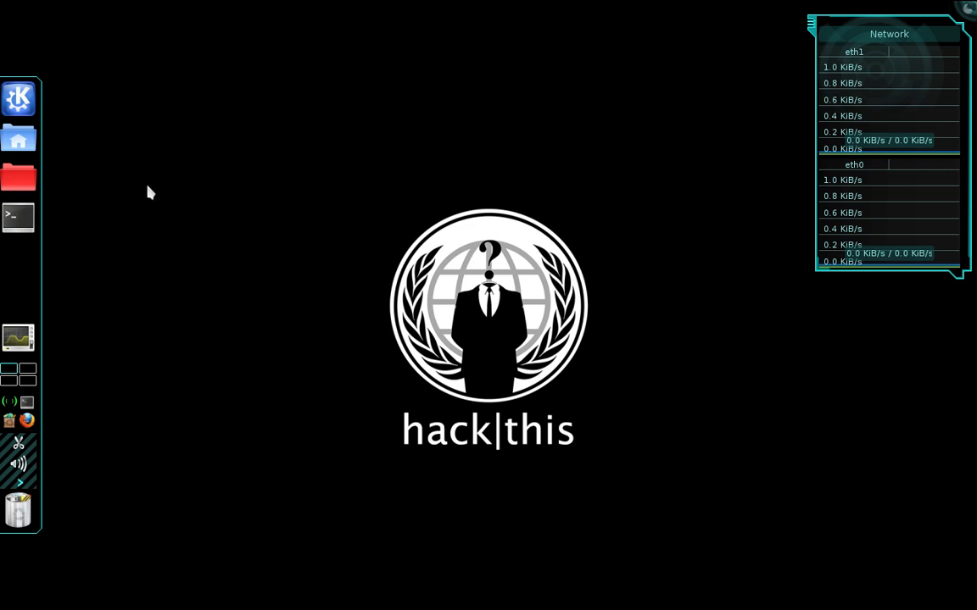
Step: Launch Wicd Network Manager from the Kickoff menu's Internet applications
{"action": "left_click", "coordinate": [18, 99]}
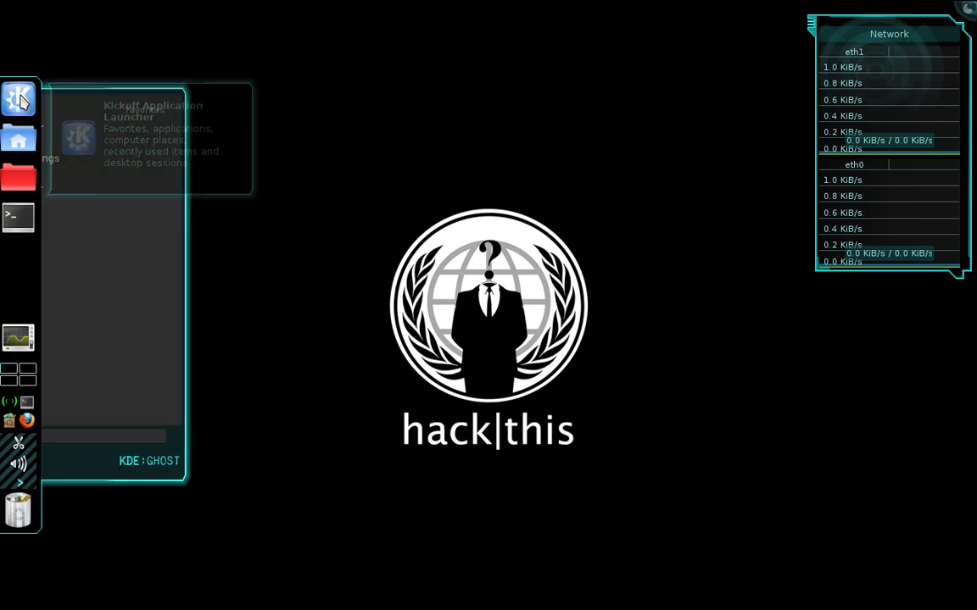
{"action": "left_click", "coordinate": [18, 99]}
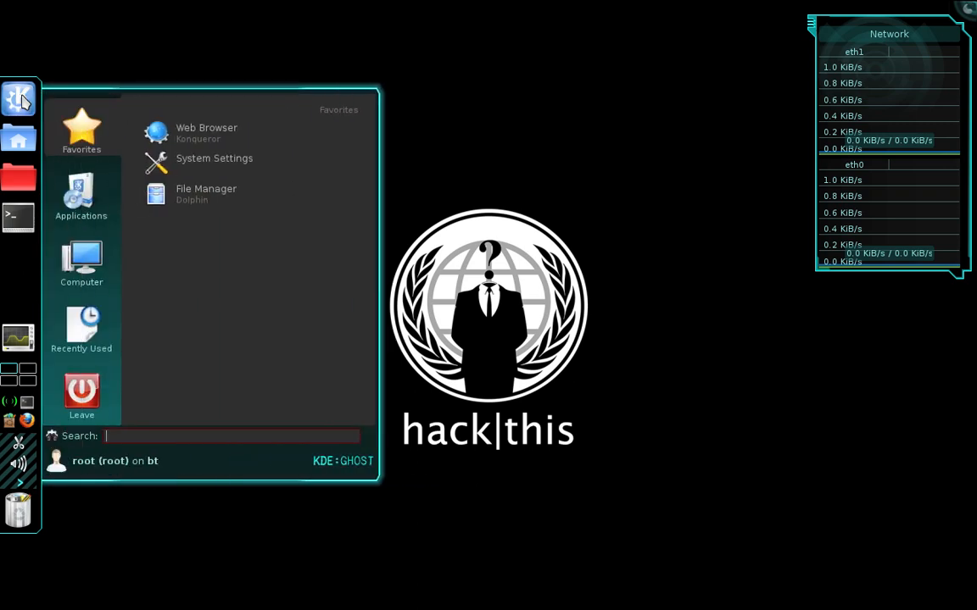
{"action": "left_click", "coordinate": [81, 195]}
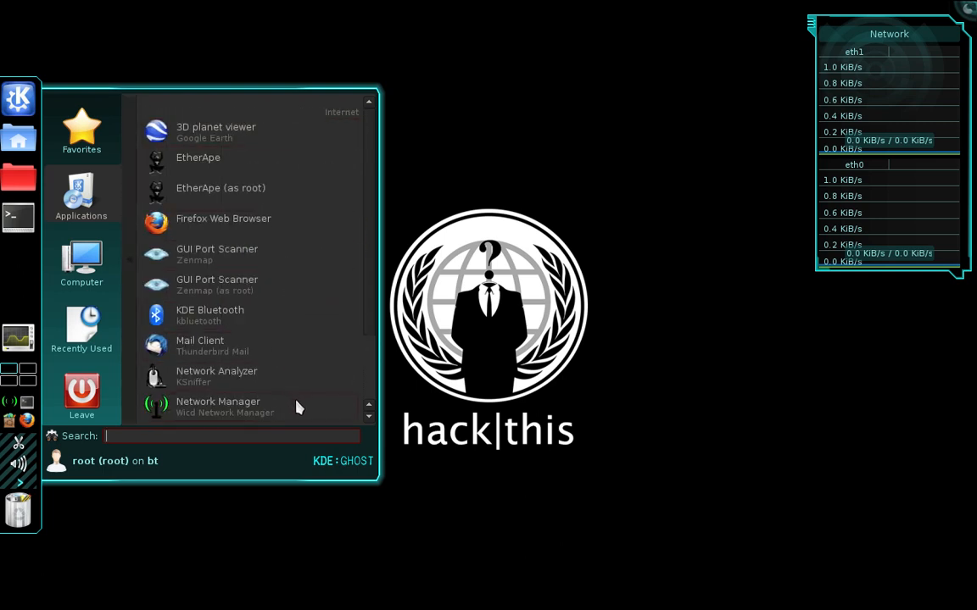
{"action": "left_click", "coordinate": [218, 406]}
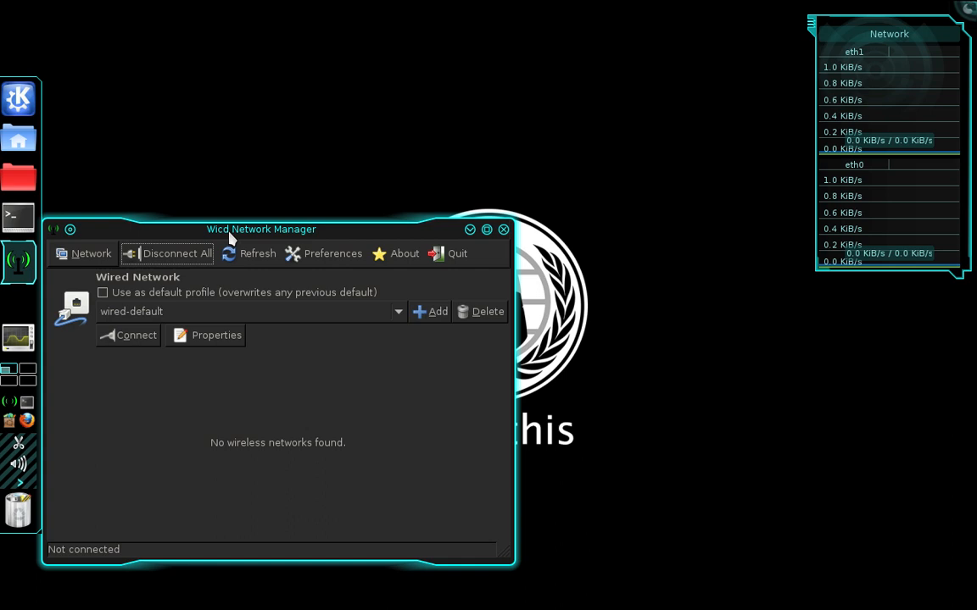
{"action": "mouse_move", "coordinate": [356, 256]}
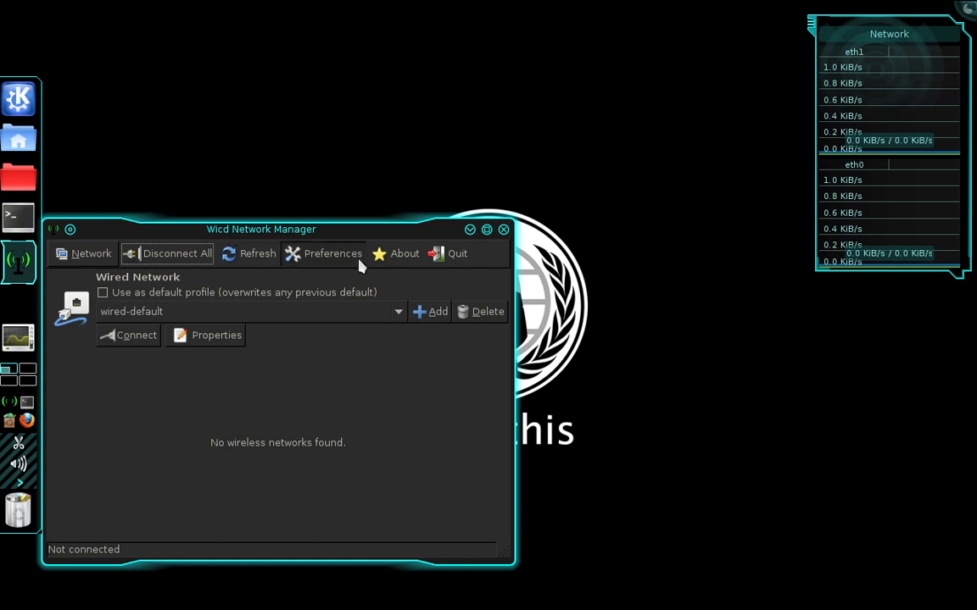
Step: Open Wicd's Preferences window from the toolbar
{"action": "left_click", "coordinate": [333, 253]}
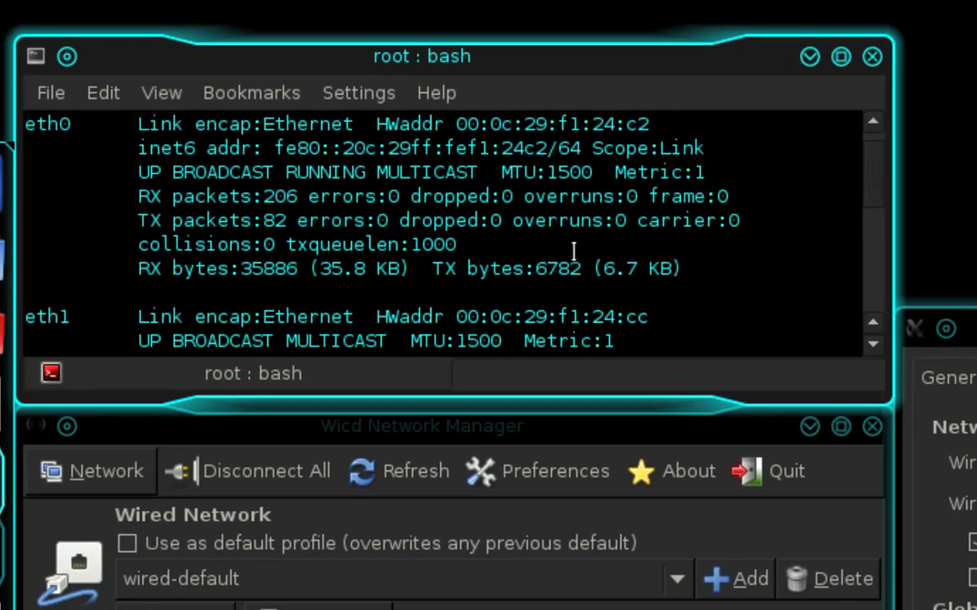
Step: Return to Wicd's Preferences window after reading the ifconfig interface listing
{"action": "left_click", "coordinate": [555, 470]}
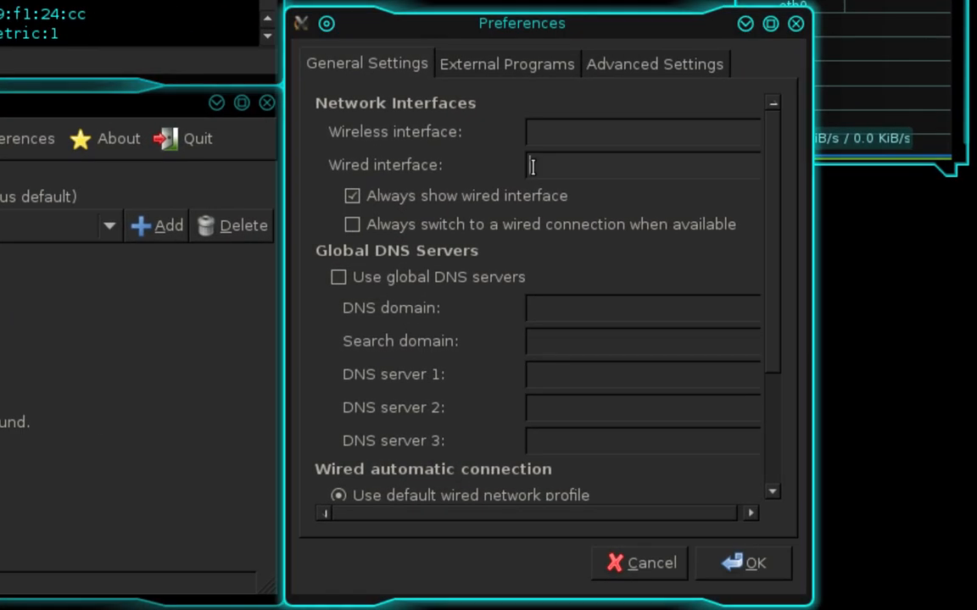
Step: Set the wired interface to eth0 in General Settings and confirm with OK
{"action": "type", "text": "eth0"}
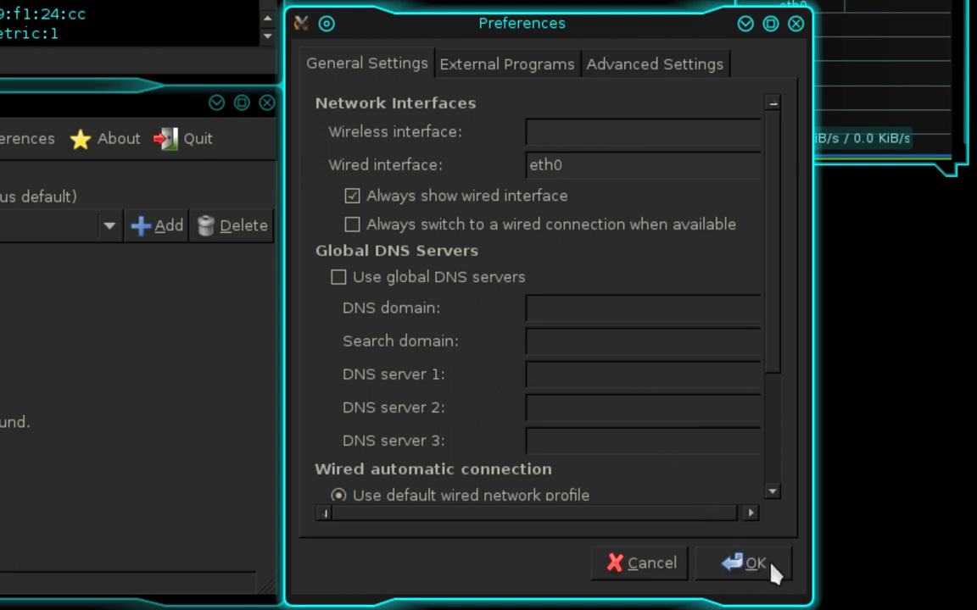
{"action": "left_click", "coordinate": [744, 563]}
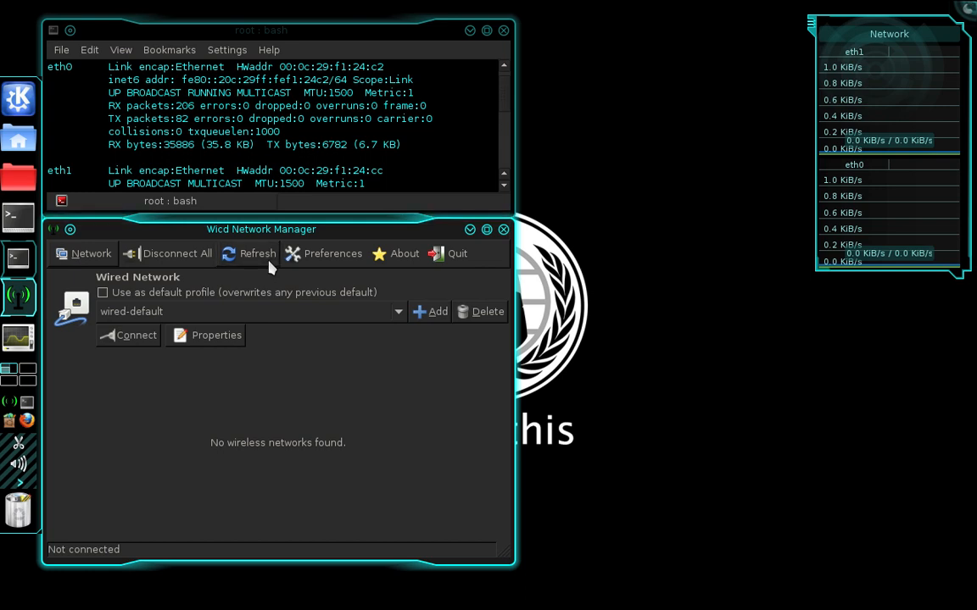
{"action": "mouse_move", "coordinate": [161, 343]}
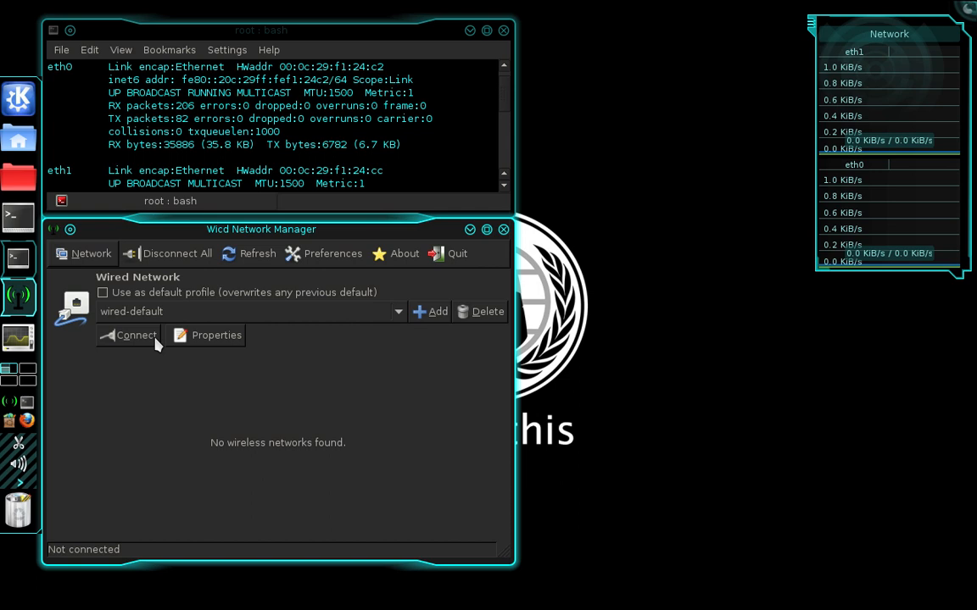
Step: Connect the wired network at 192.168.0.15, then close Wicd
{"action": "left_click", "coordinate": [129, 335]}
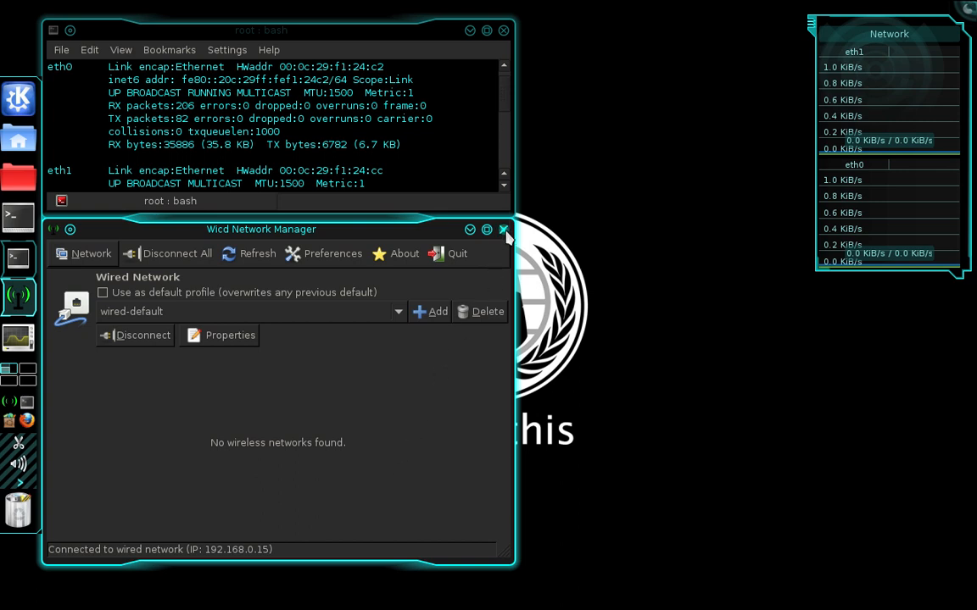
{"action": "left_click", "coordinate": [505, 229]}
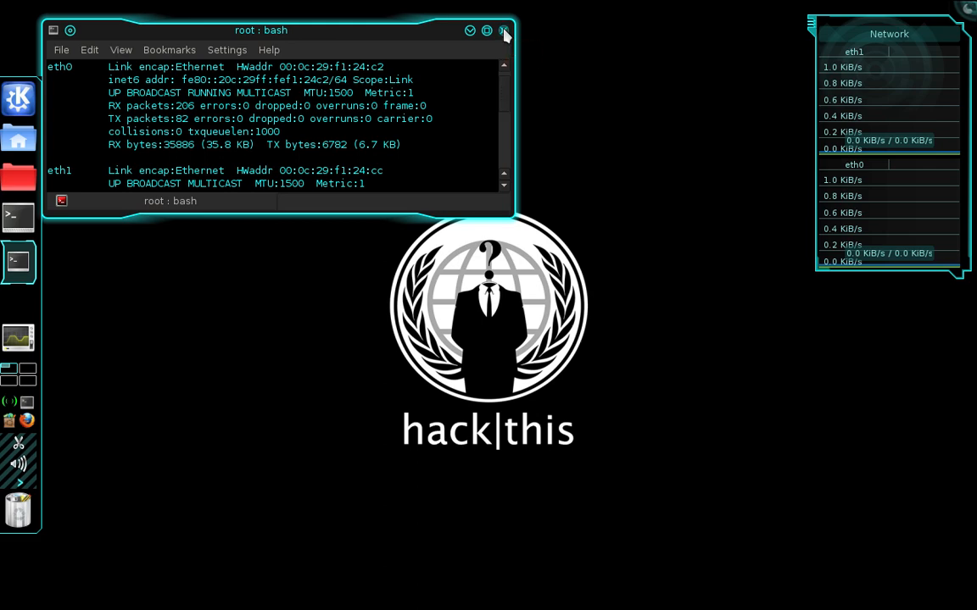
Step: Run the wireshark command in the root Konsole shell
{"action": "left_click", "coordinate": [503, 30]}
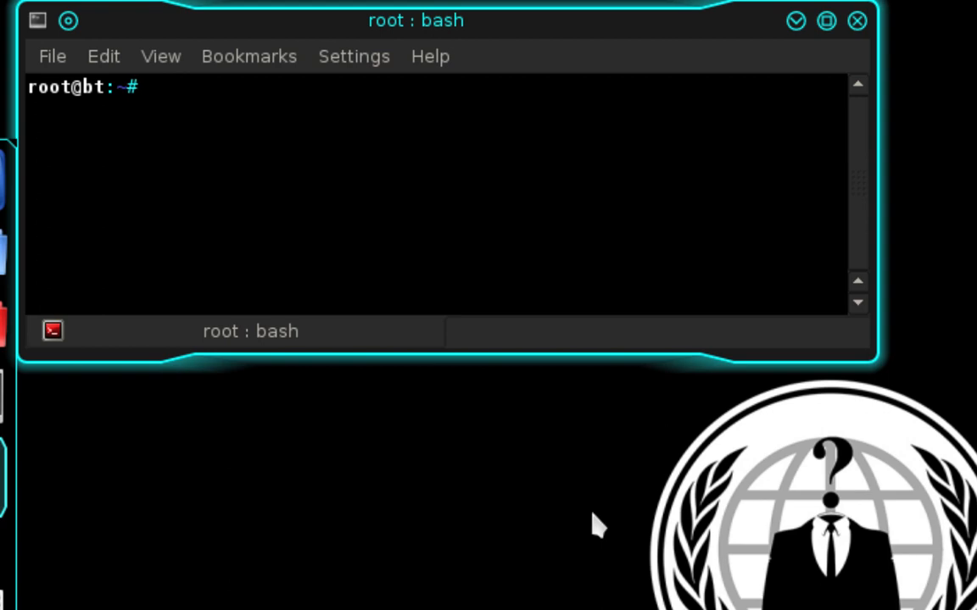
{"action": "type", "text": "wireshark"}
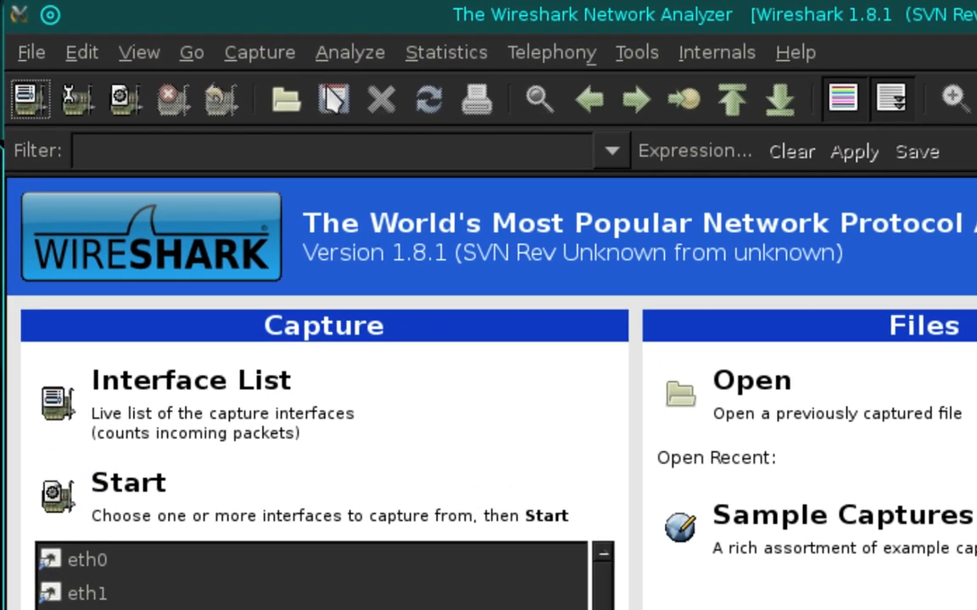
Step: Open Capture > Options in Wireshark
{"action": "left_click", "coordinate": [261, 52]}
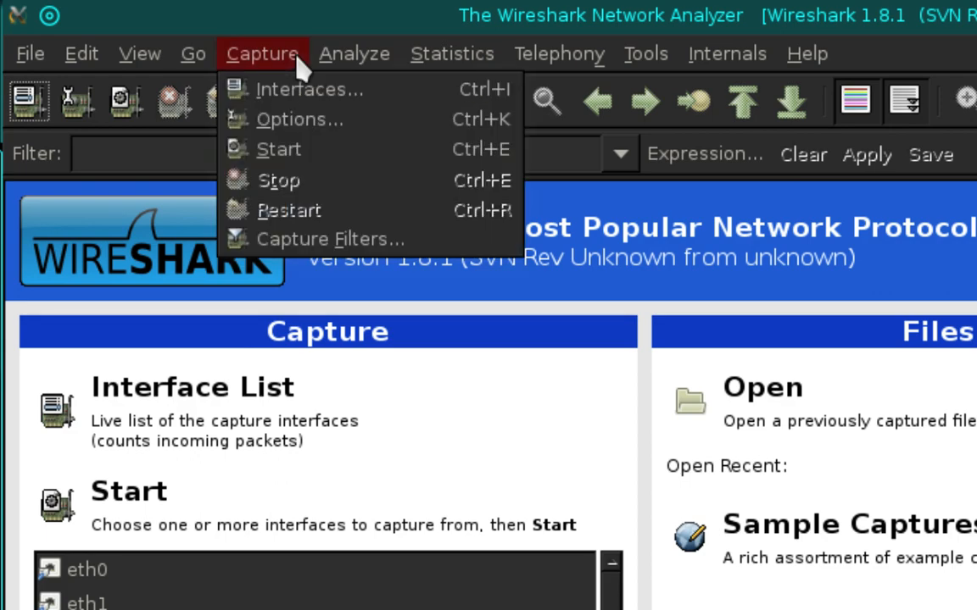
{"action": "mouse_move", "coordinate": [352, 127]}
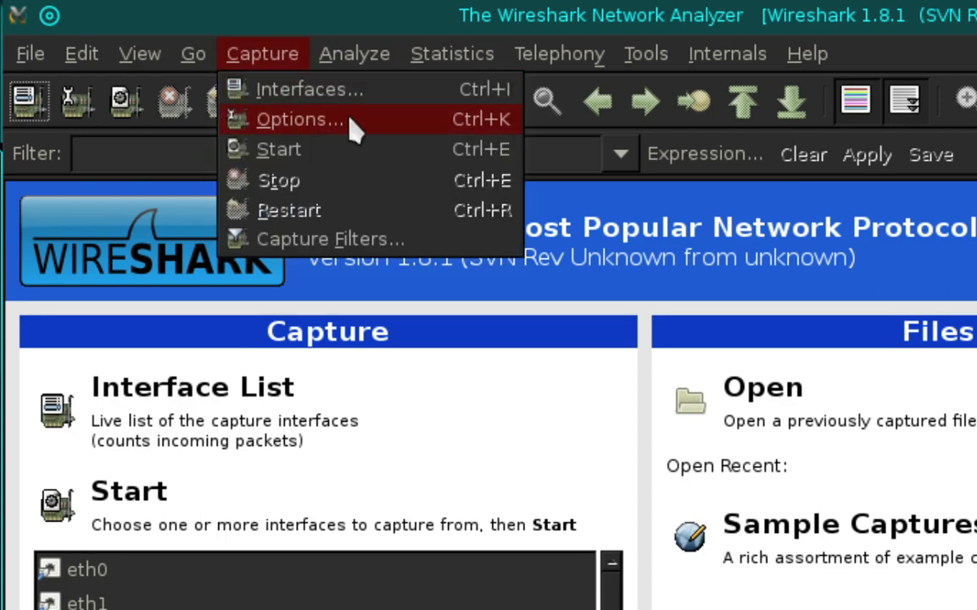
{"action": "left_click", "coordinate": [298, 119]}
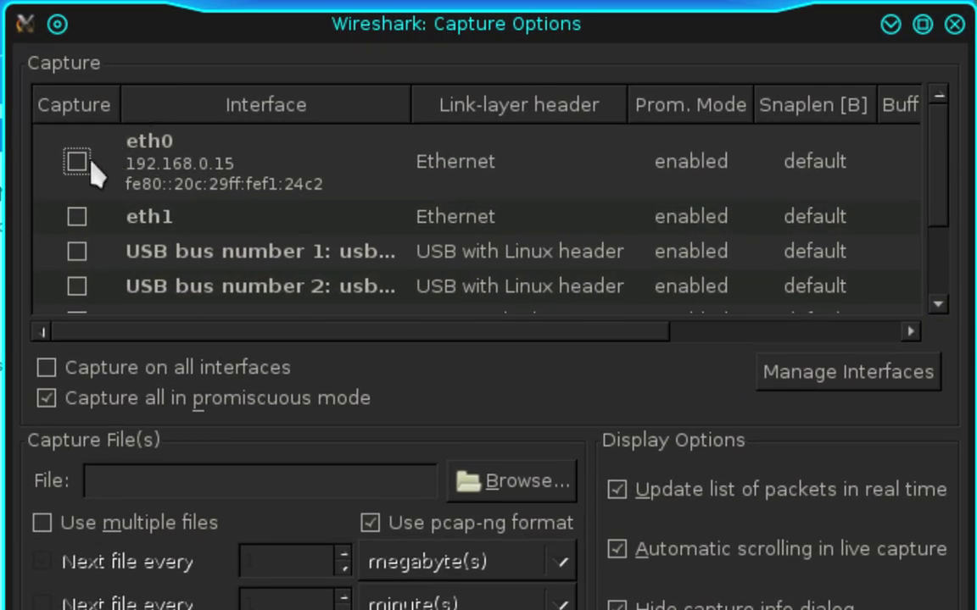
{"action": "mouse_move", "coordinate": [84, 169]}
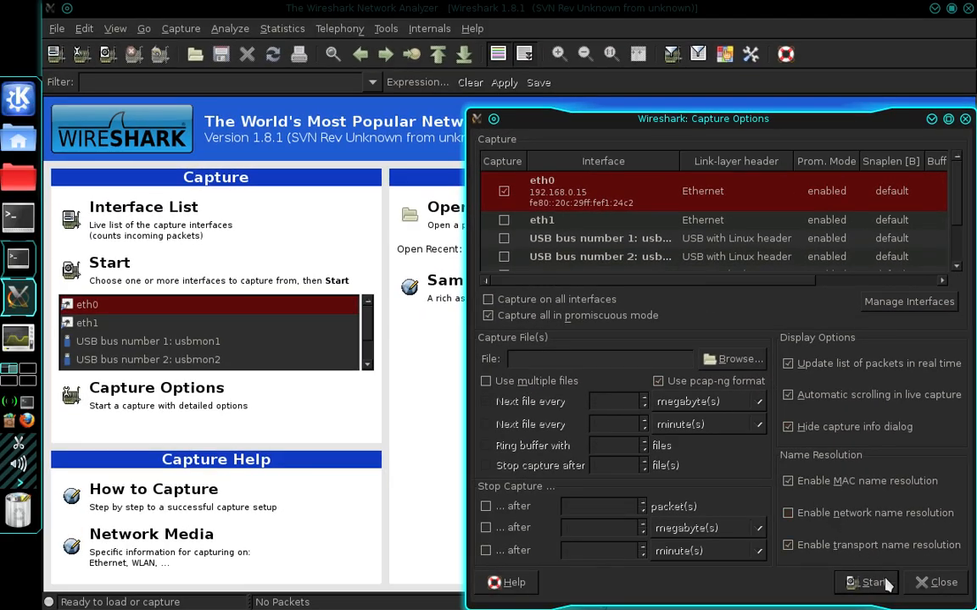
Step: Start a live capture on the eth0 interface
{"action": "left_click", "coordinate": [874, 583]}
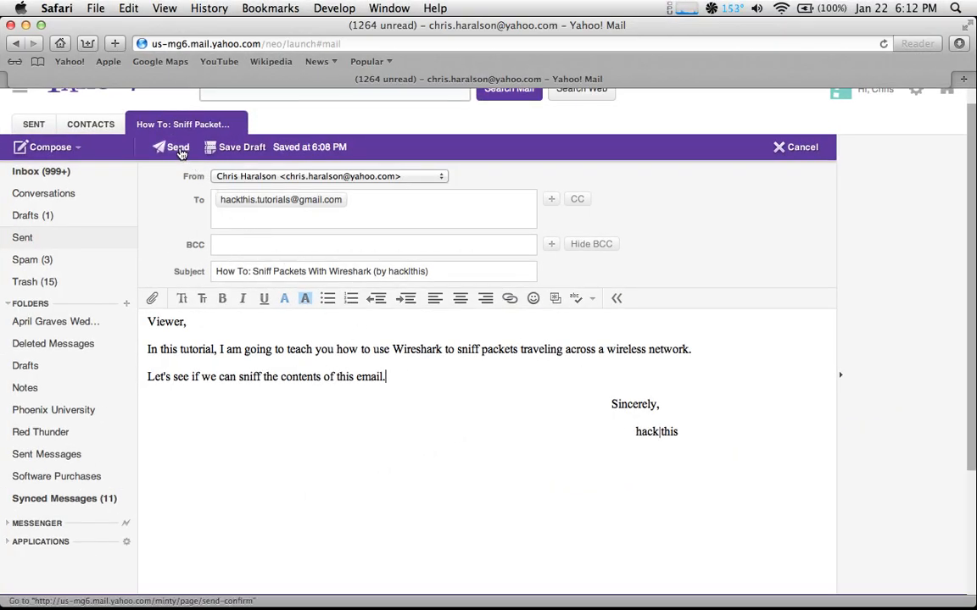
Step: Send the Yahoo! Mail tutorial email about sniffing packets with Wireshark
{"action": "left_click", "coordinate": [173, 147]}
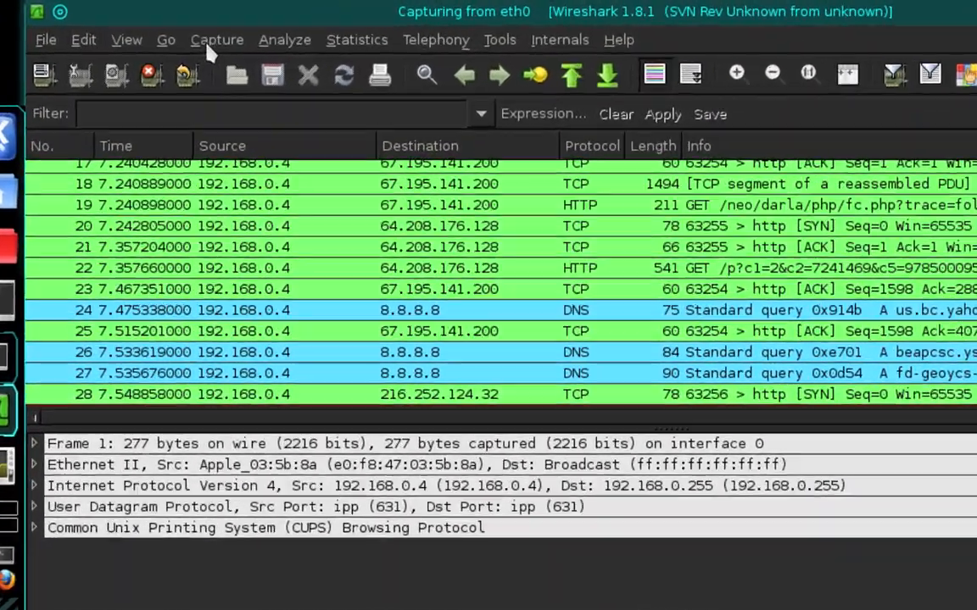
Step: Stop the eth0 capture at 176 packets
{"action": "left_click", "coordinate": [217, 40]}
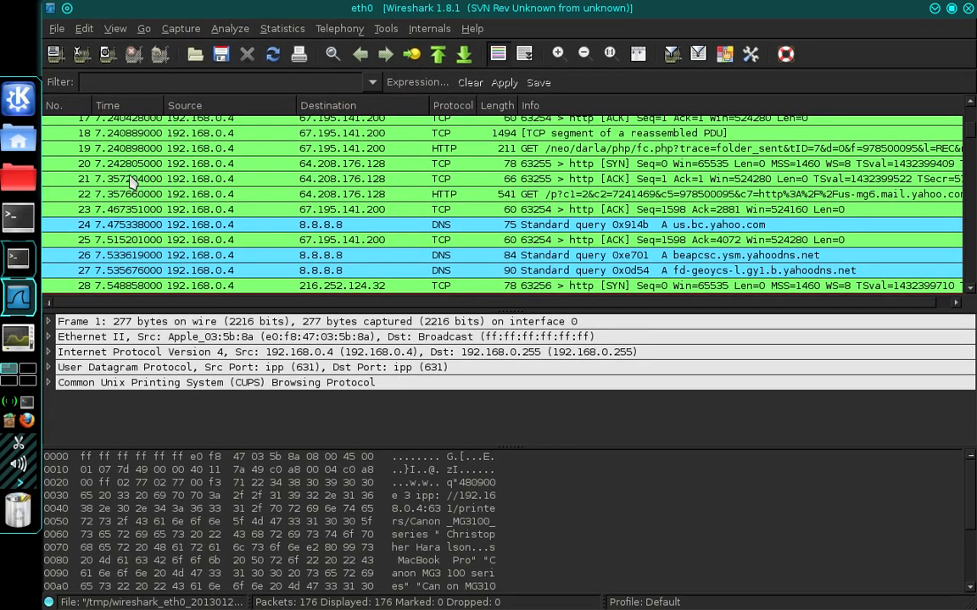
Step: Filter the capture to http, showing the Yahoo Mail SendMessage POST packet
{"action": "type", "text": "http"}
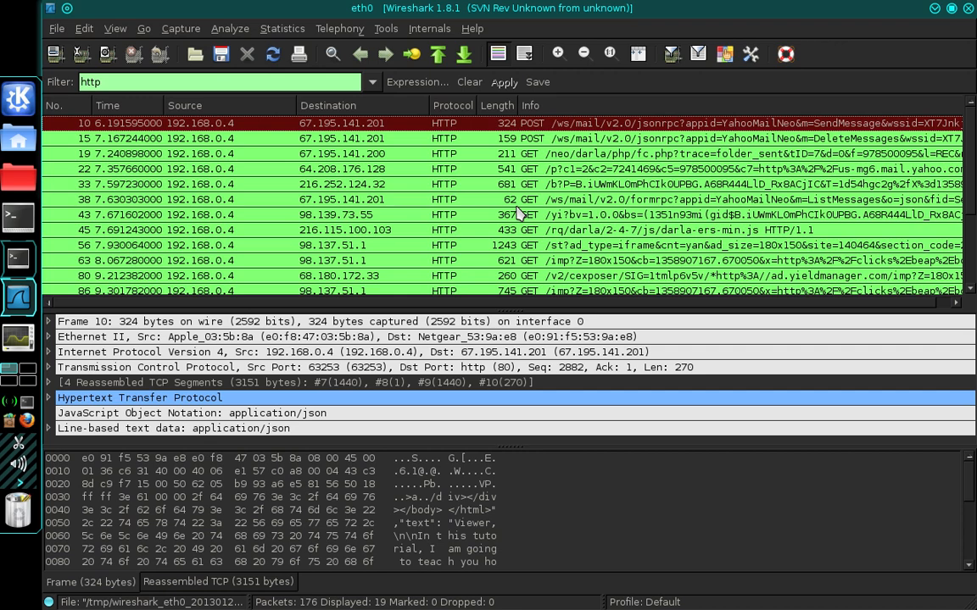
{"action": "mouse_move", "coordinate": [490, 214]}
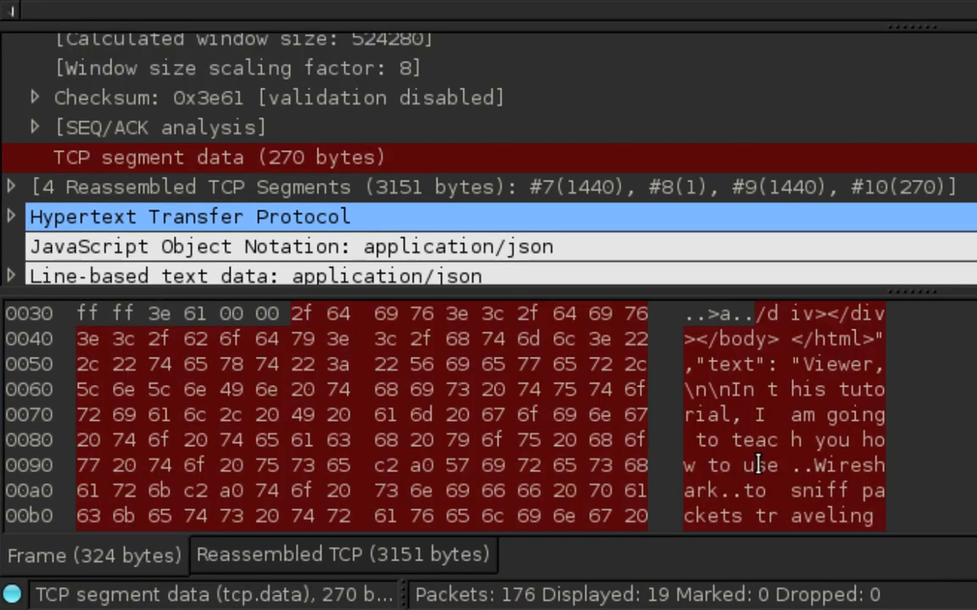
Step: Scroll the bytes pane to reveal 'sniff packets traveling across a wireless network.'
{"action": "scroll", "scroll_direction": "down", "scroll_amount": 3}
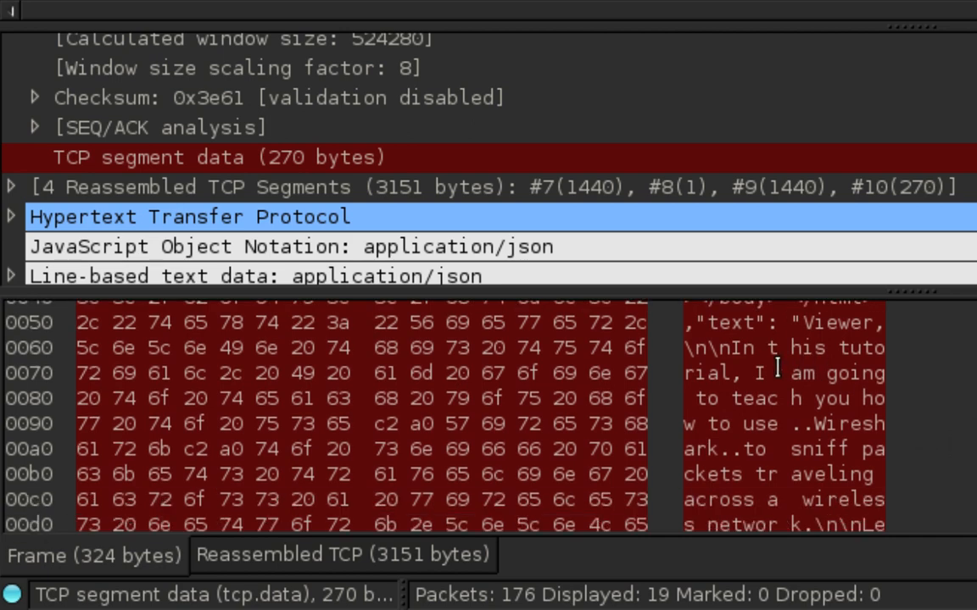
{"action": "mouse_move", "coordinate": [740, 347]}
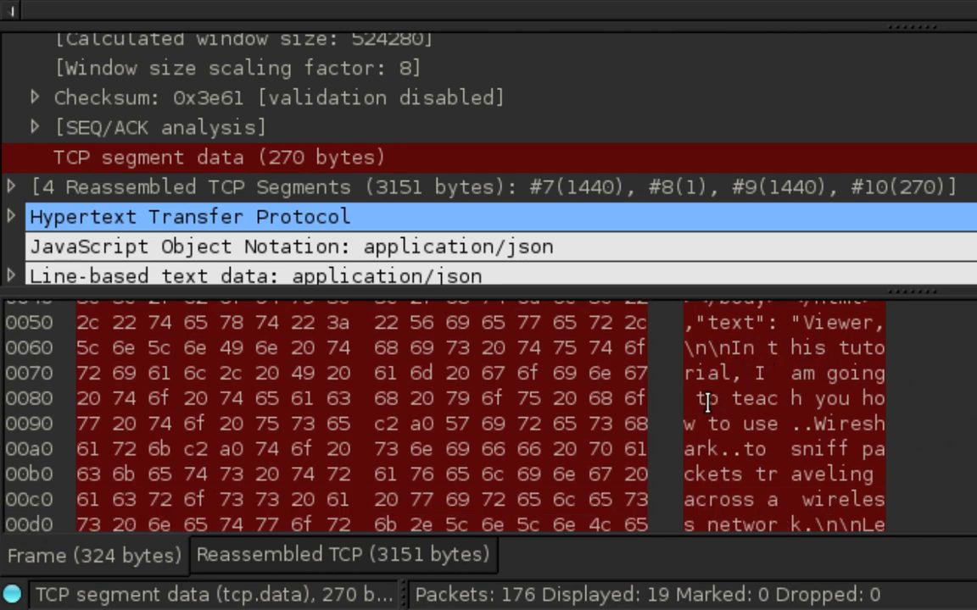
{"action": "mouse_move", "coordinate": [915, 413]}
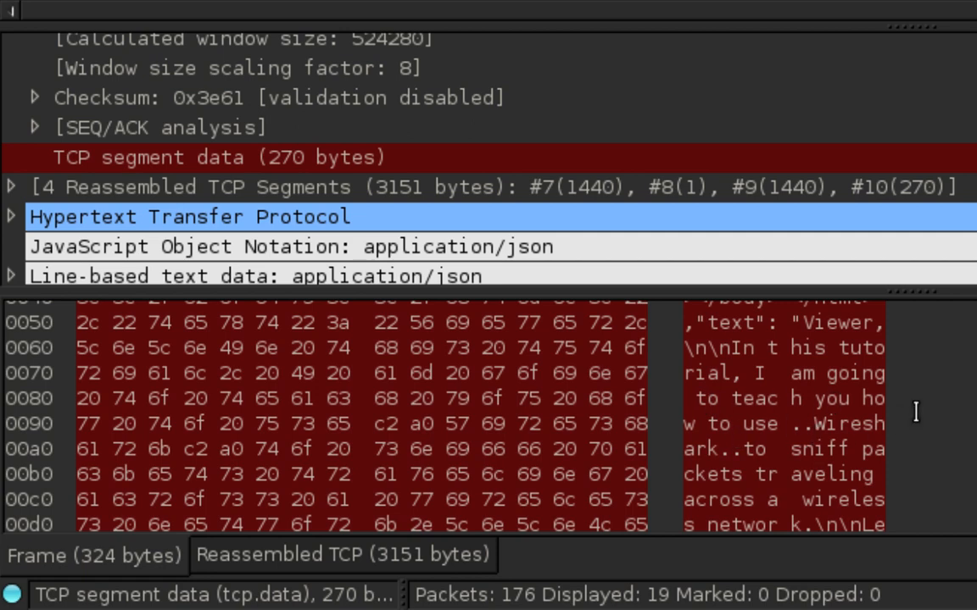